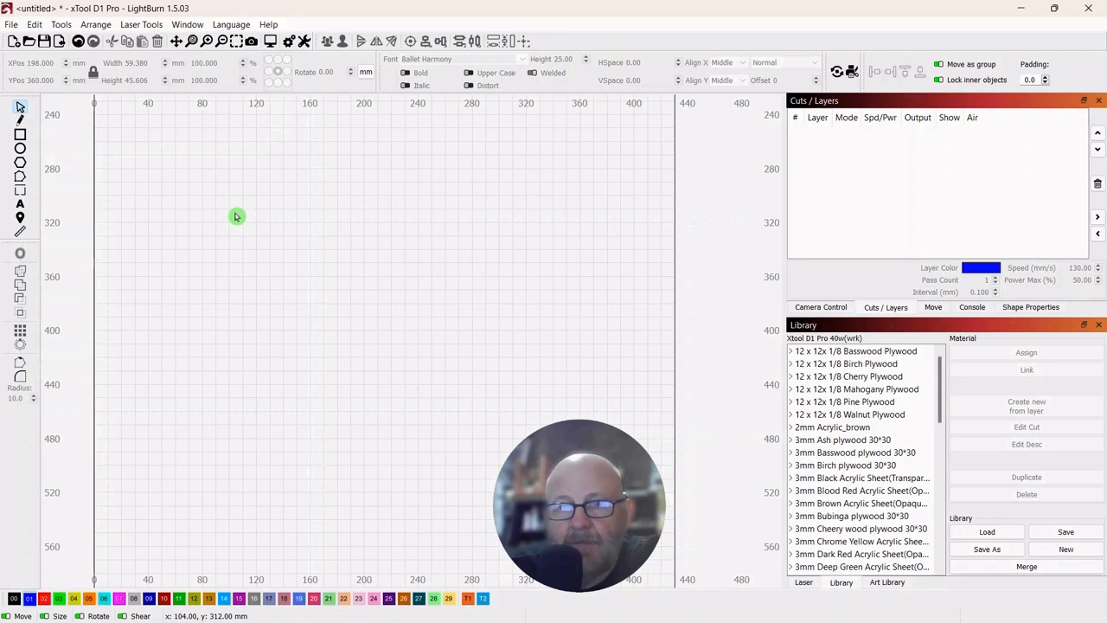
mouse_move(249, 221)
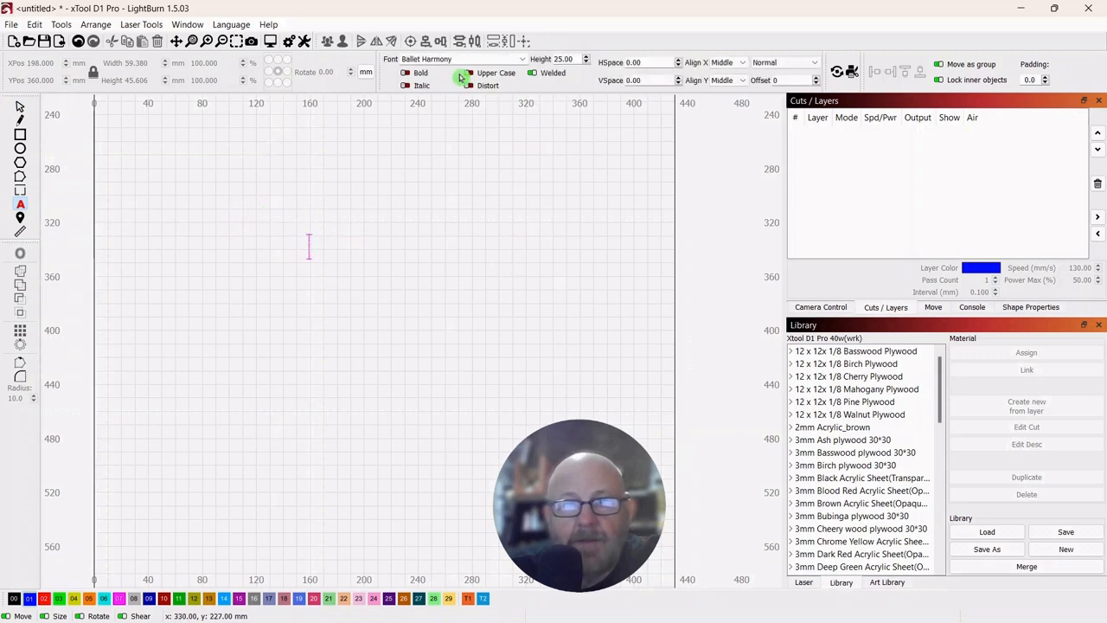
mouse_move(380, 249)
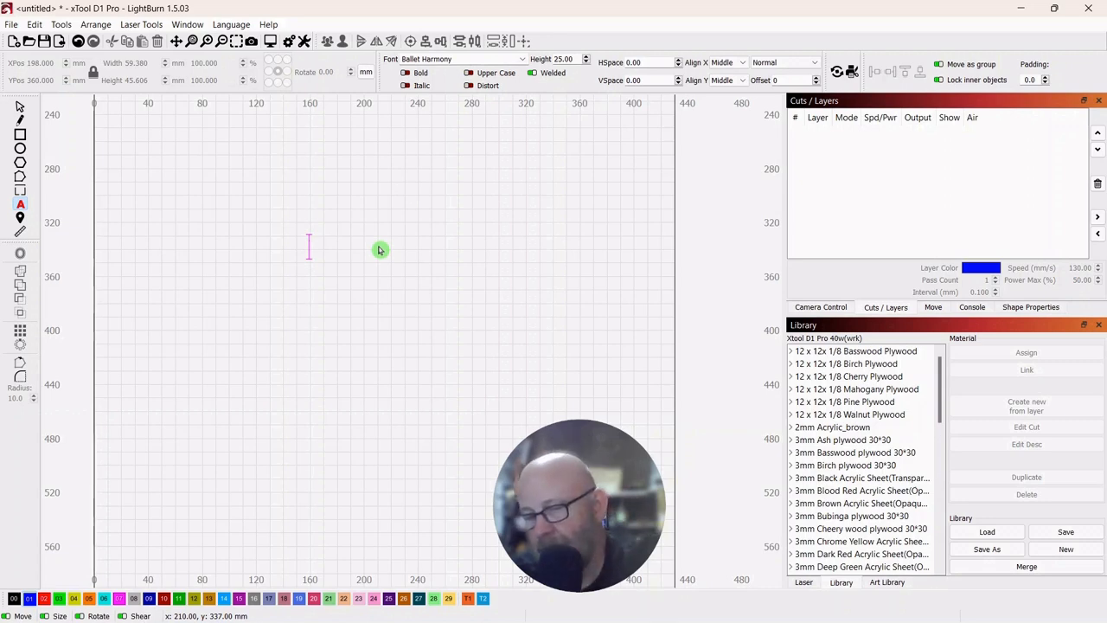
Step: Enter the two-line script text reading 'sample' and 'text' on the canvas
type("Sam")
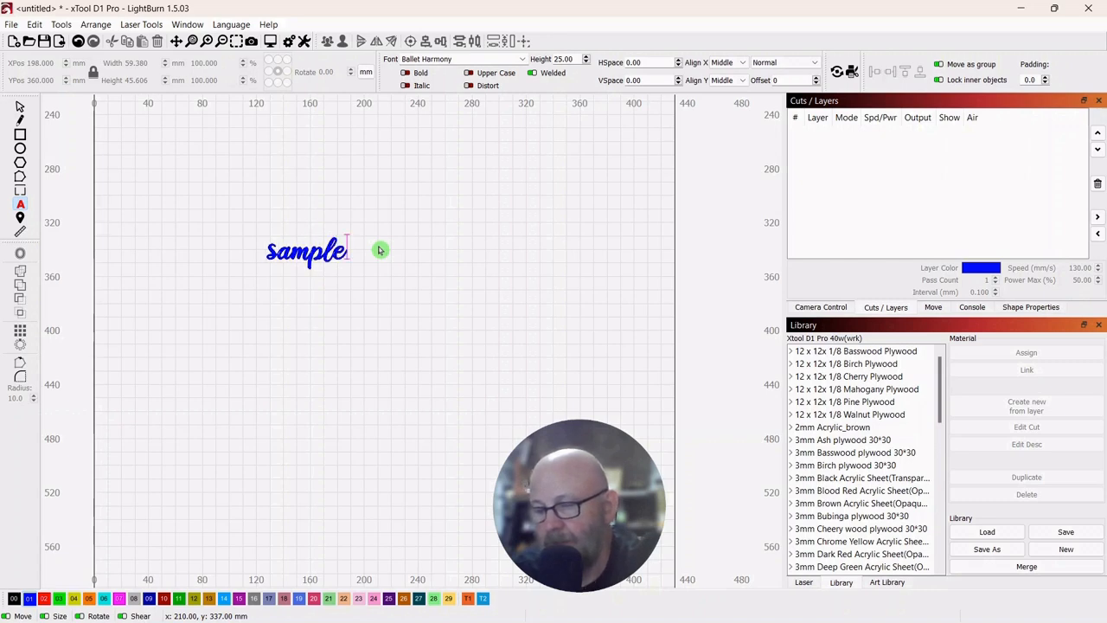
type("t")
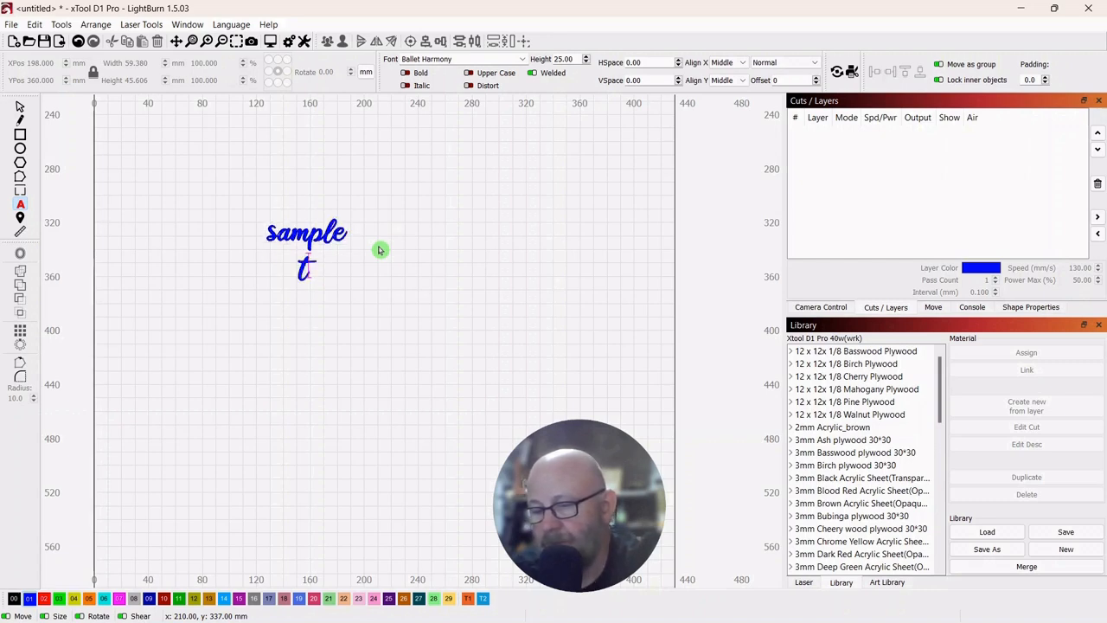
type("ext")
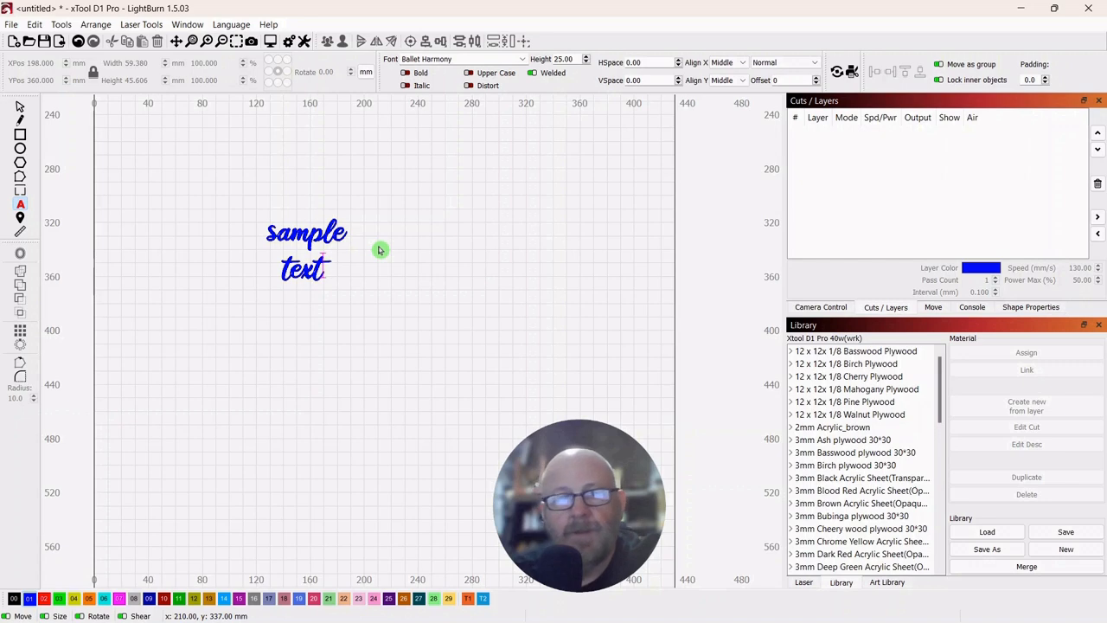
mouse_move(389, 233)
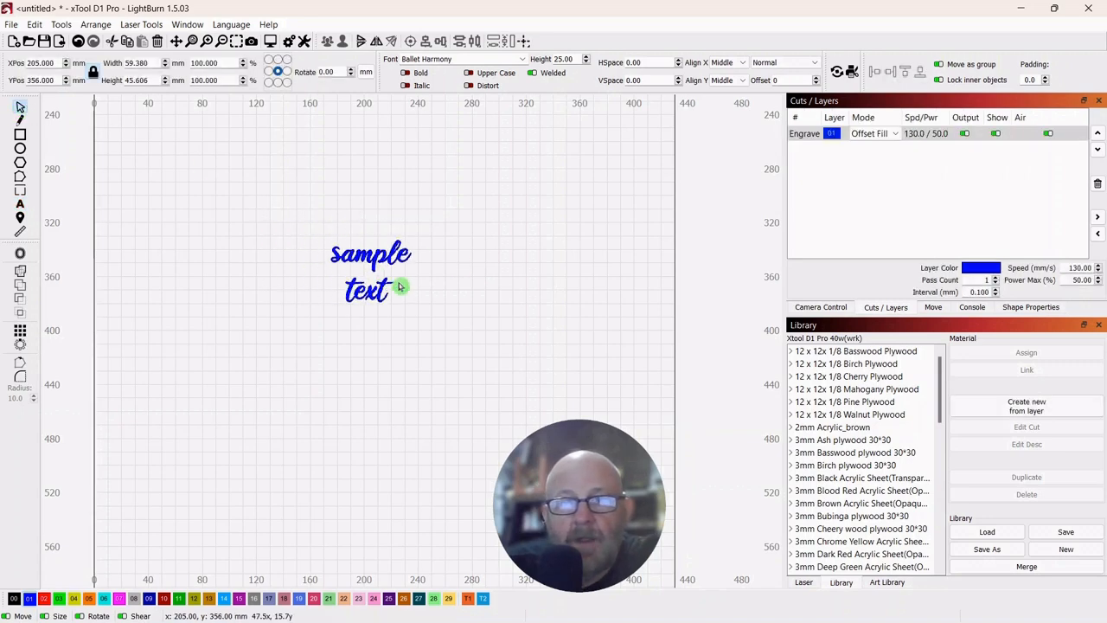
Step: Change the Engrave layer's mode from Offset Fill to Fill
left_click(893, 133)
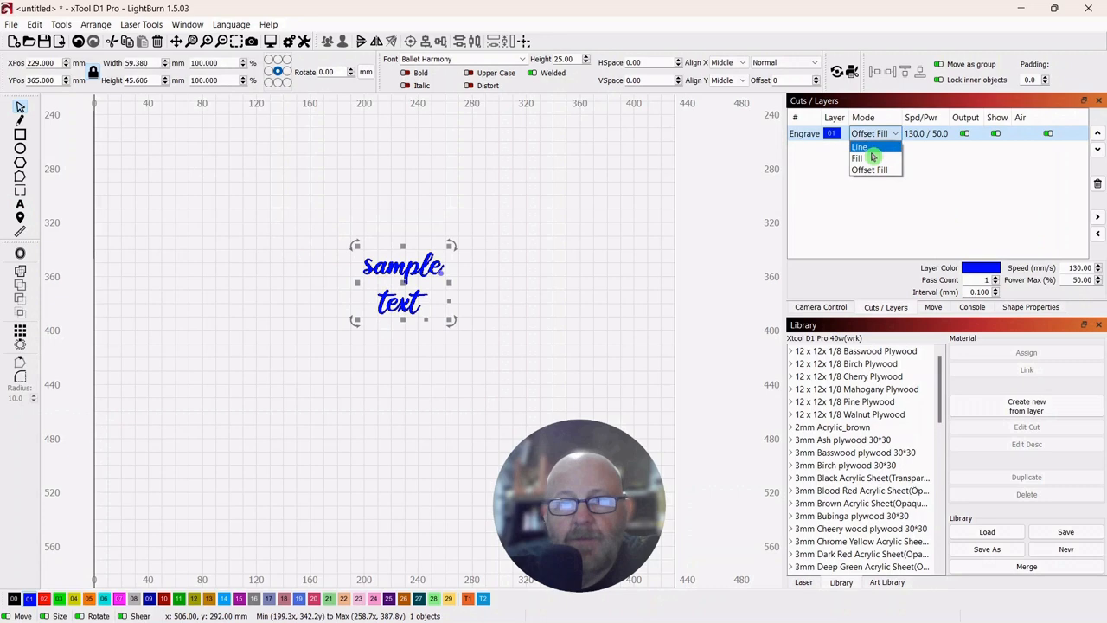
left_click(856, 157)
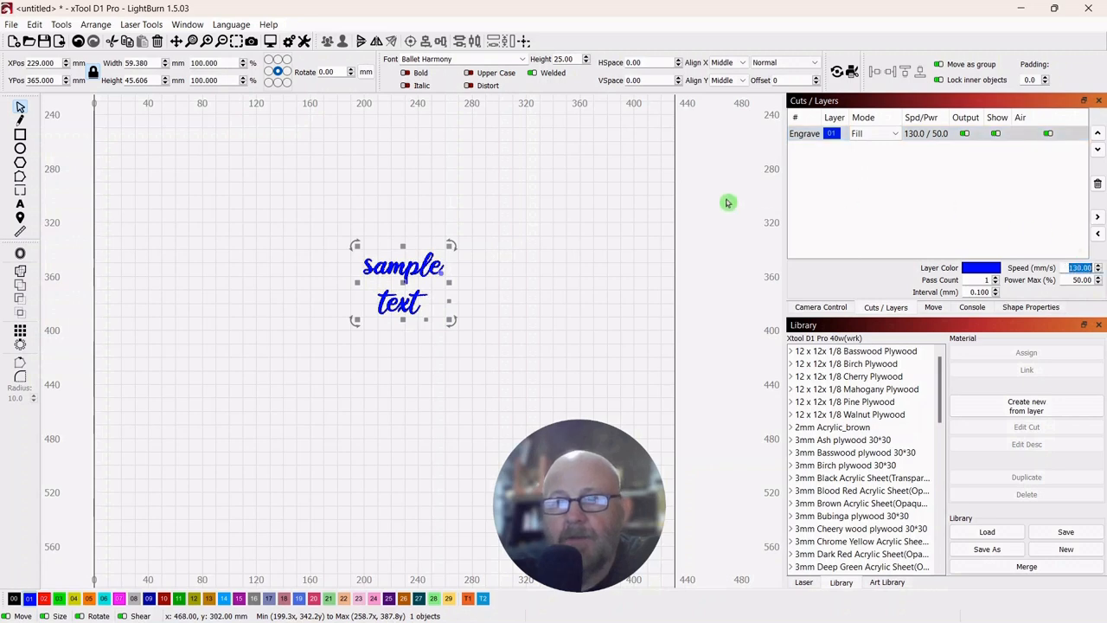
mouse_move(670, 201)
type("40")
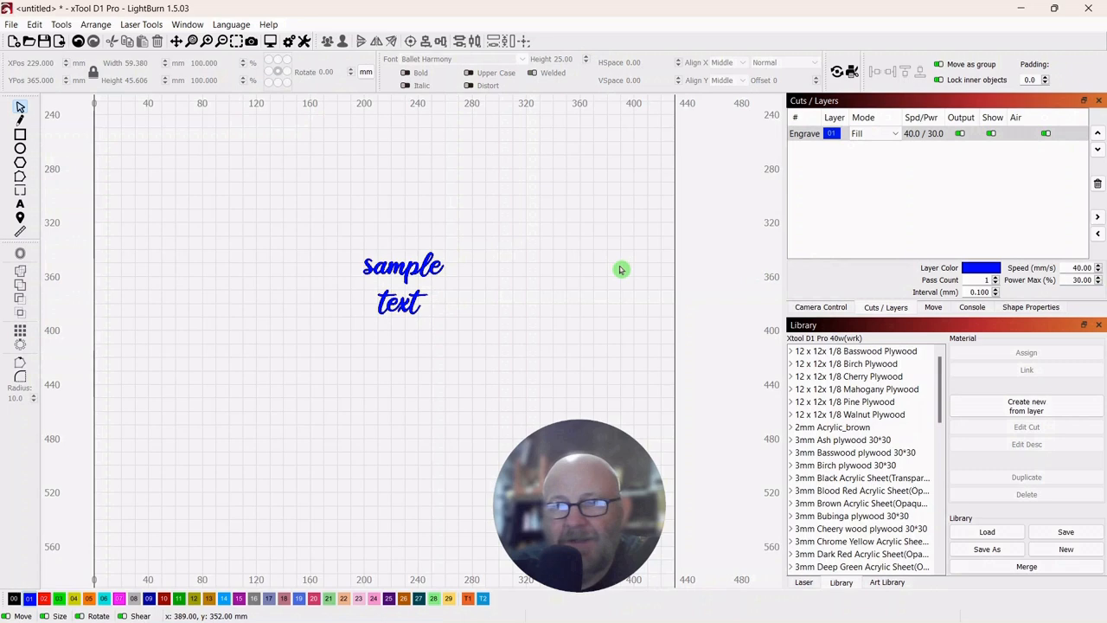
mouse_move(456, 267)
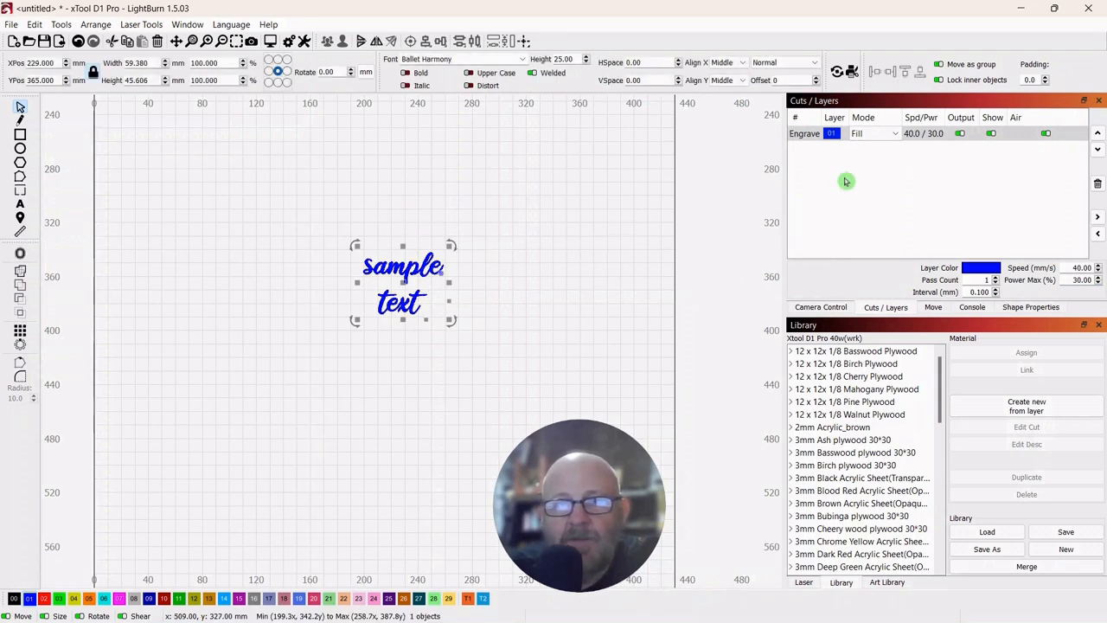
mouse_move(325, 131)
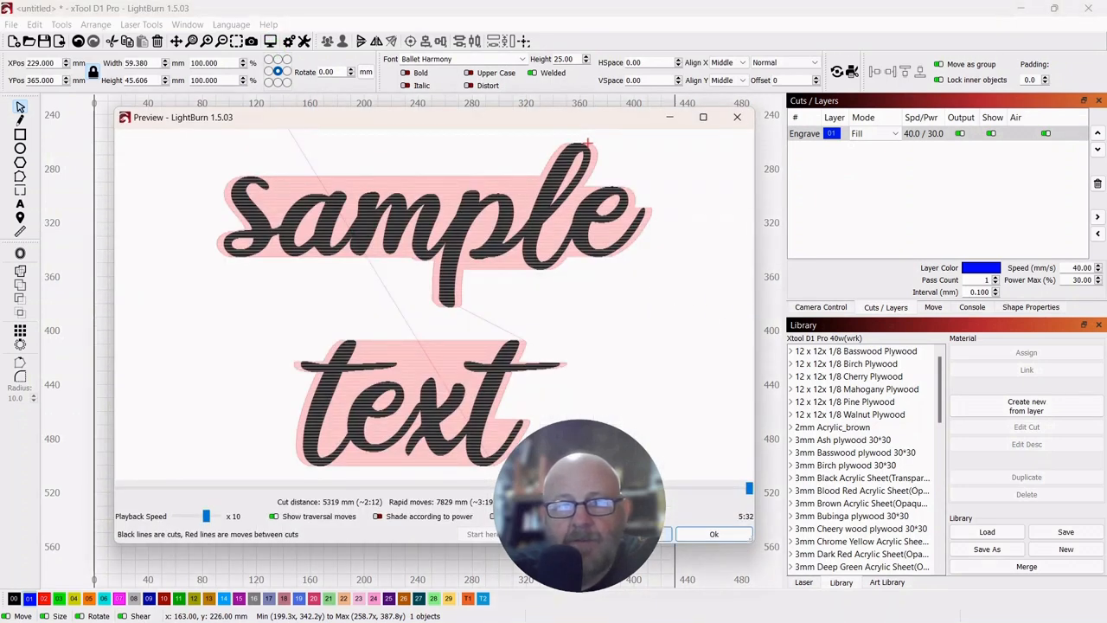
left_click_drag(183, 118, 439, 29)
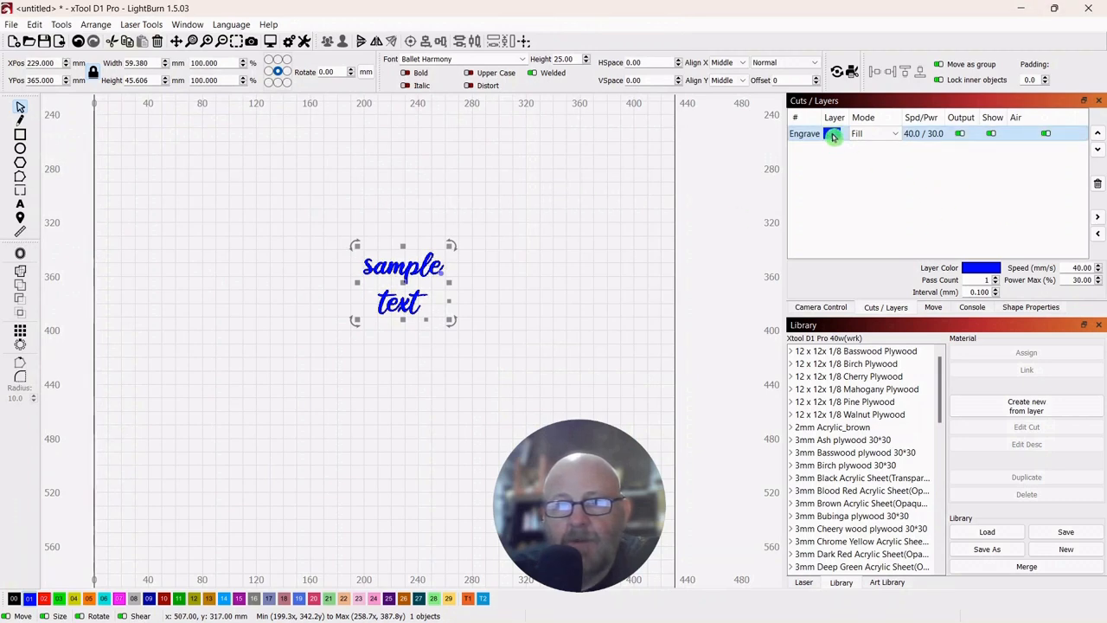
left_click(834, 133)
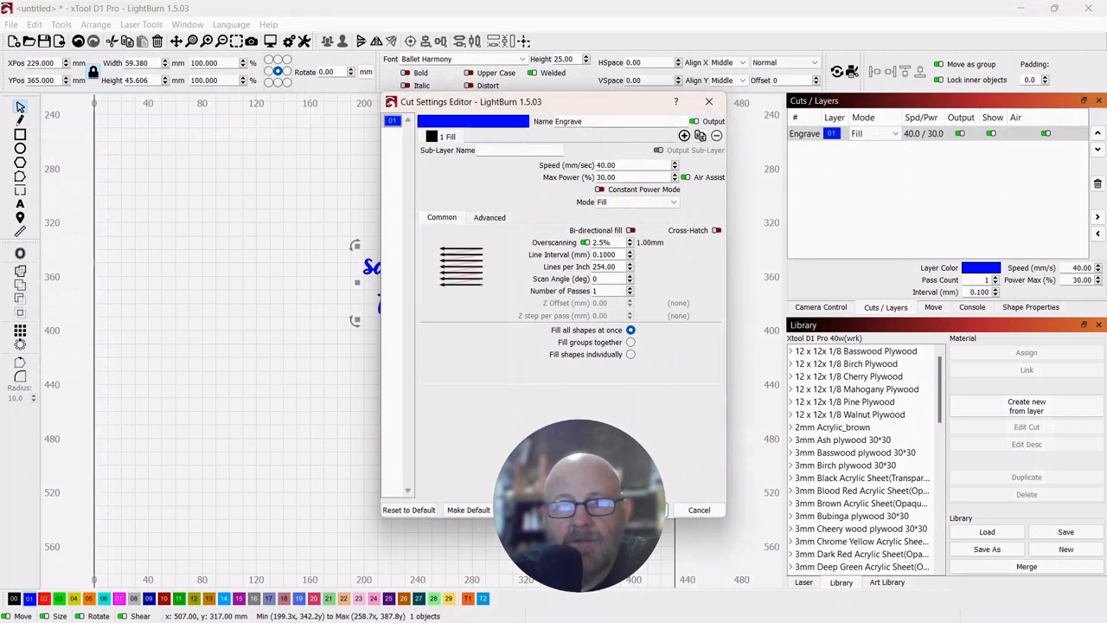
left_click(698, 509)
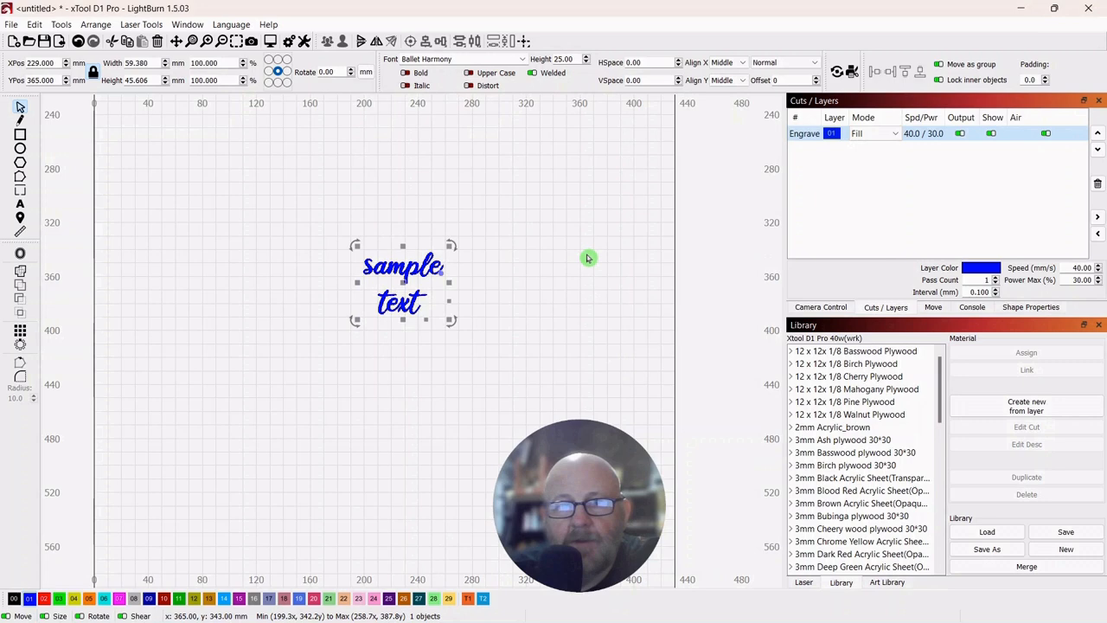
mouse_move(591, 259)
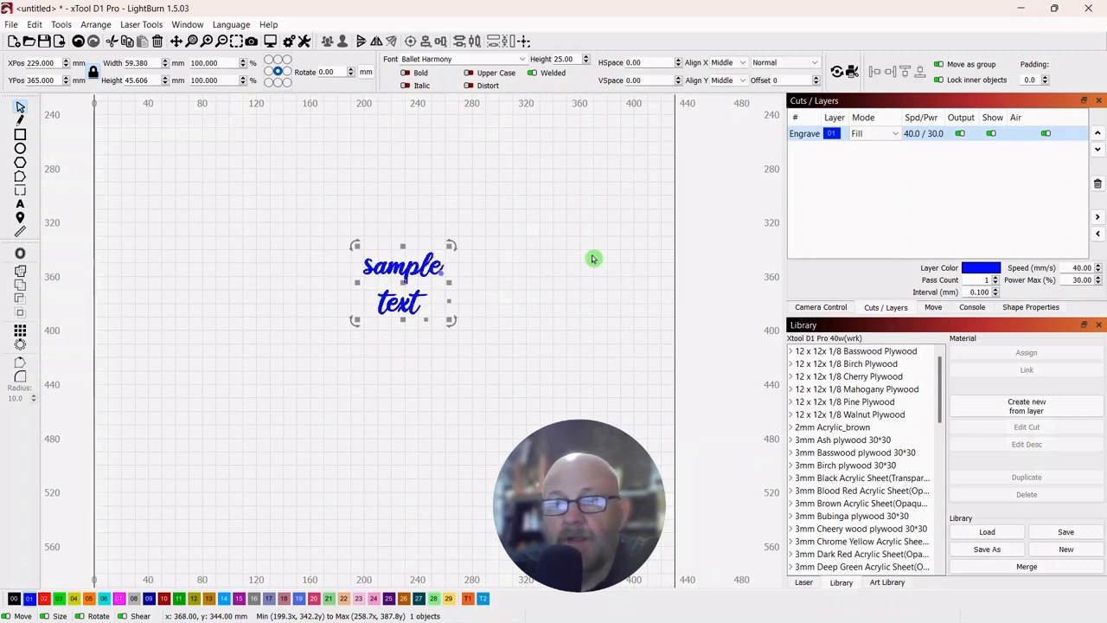
mouse_move(586, 262)
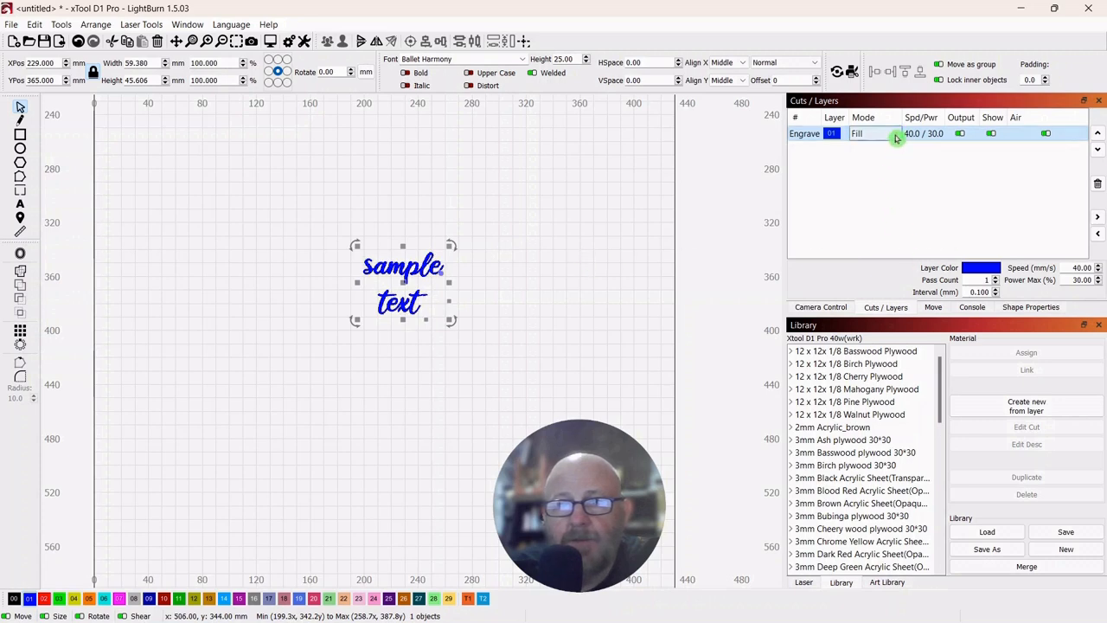
Step: Set the Engrave layer to Offset Fill and play the engraving simulation in Preview
left_click(895, 133)
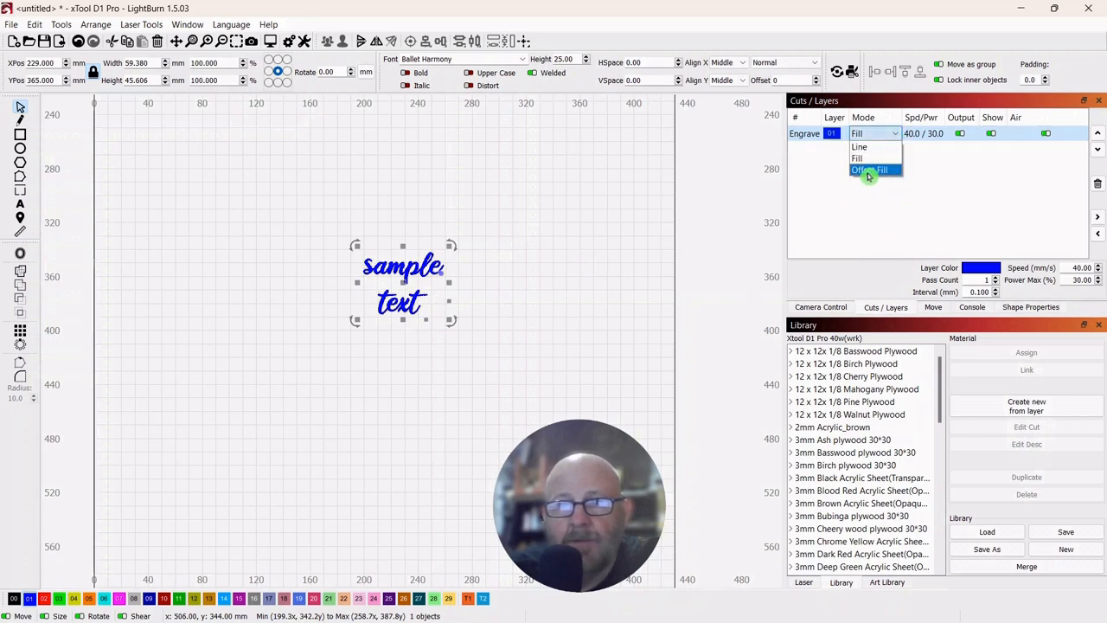
left_click(875, 170)
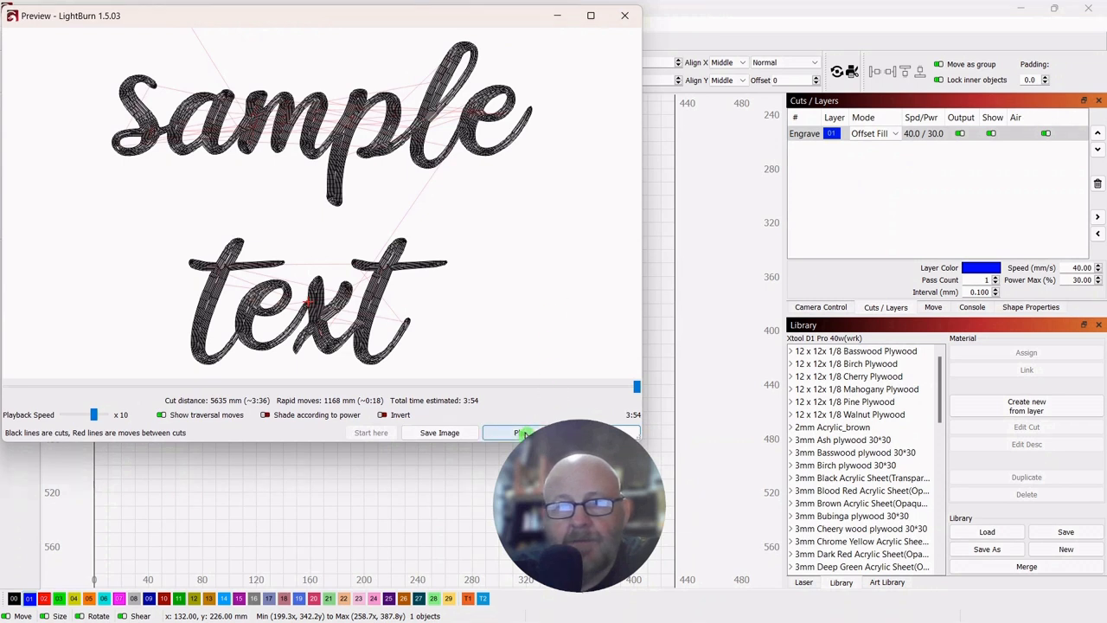
left_click(515, 433)
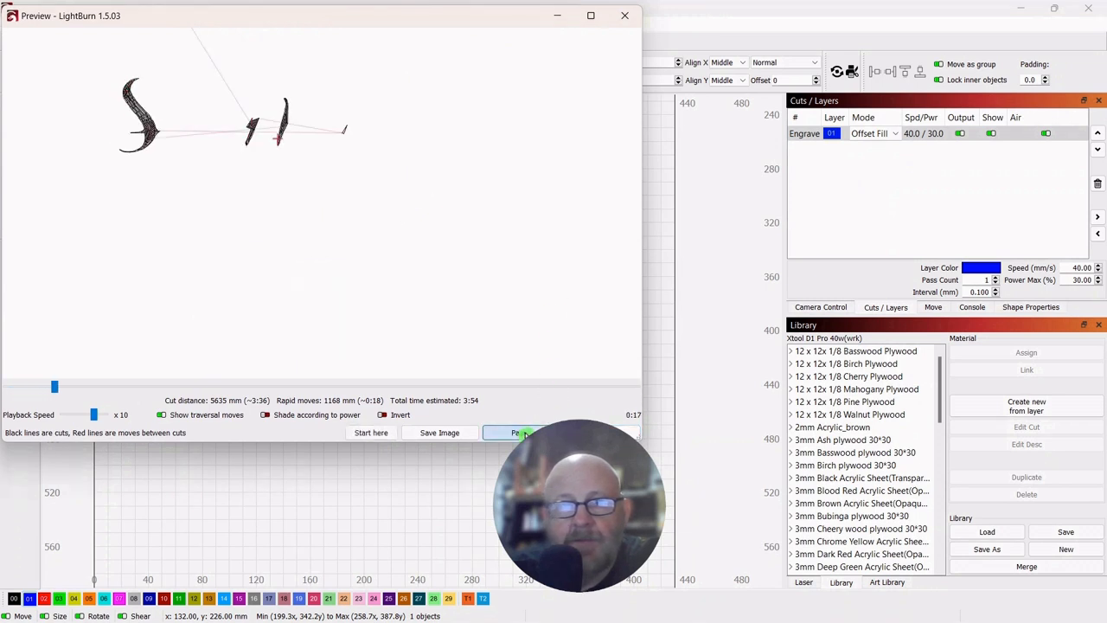
left_click(515, 432)
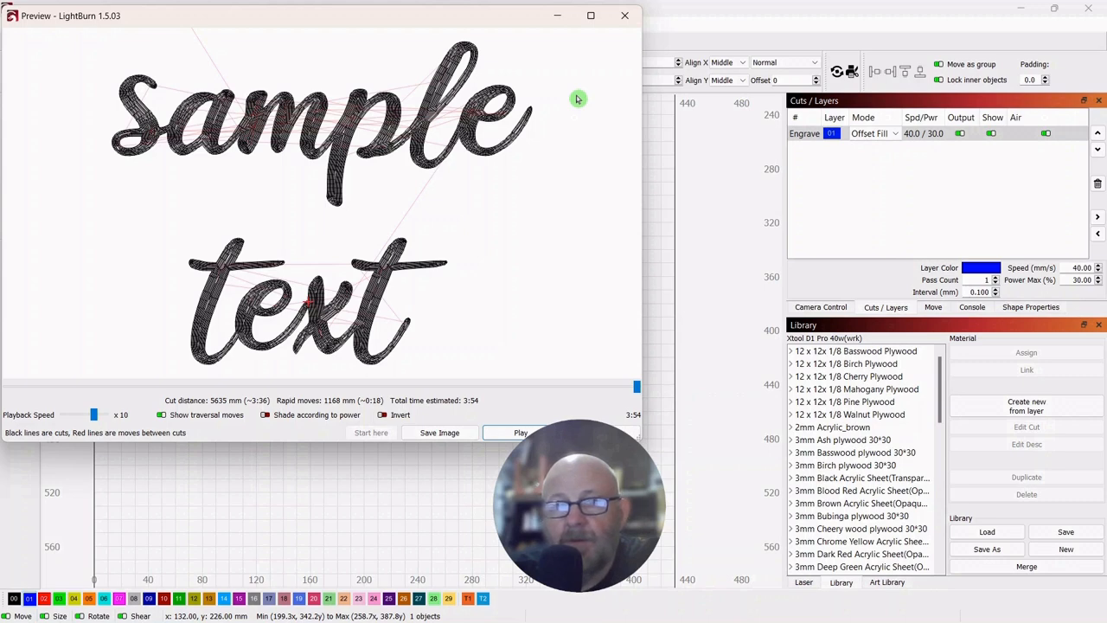
mouse_move(575, 100)
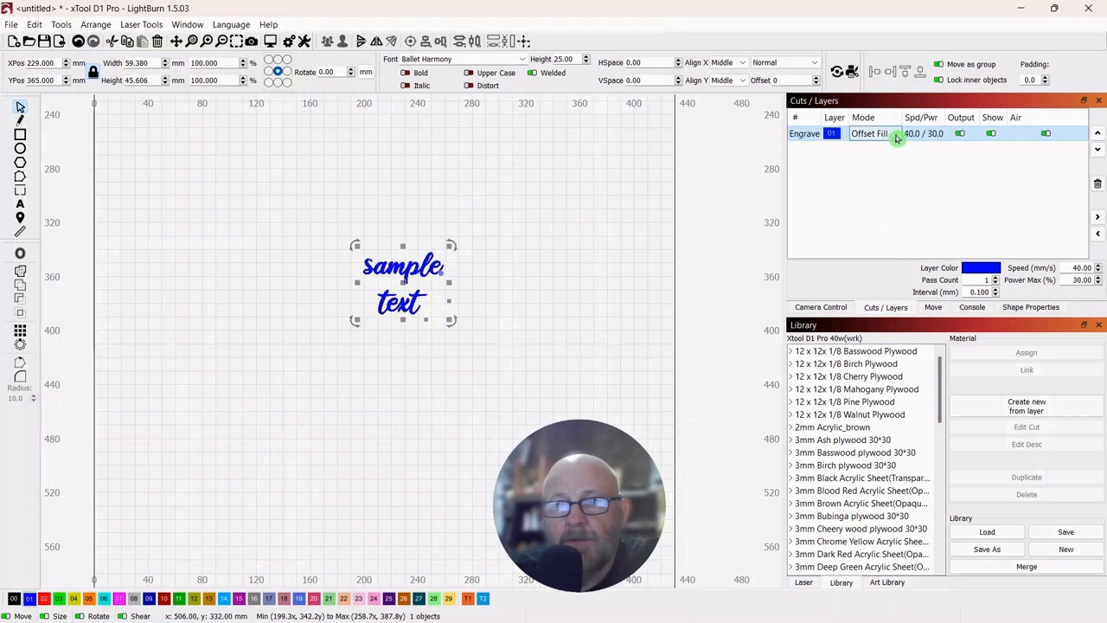
Step: Return the Engrave layer to Fill and move the sample text left on the canvas
left_click(873, 133)
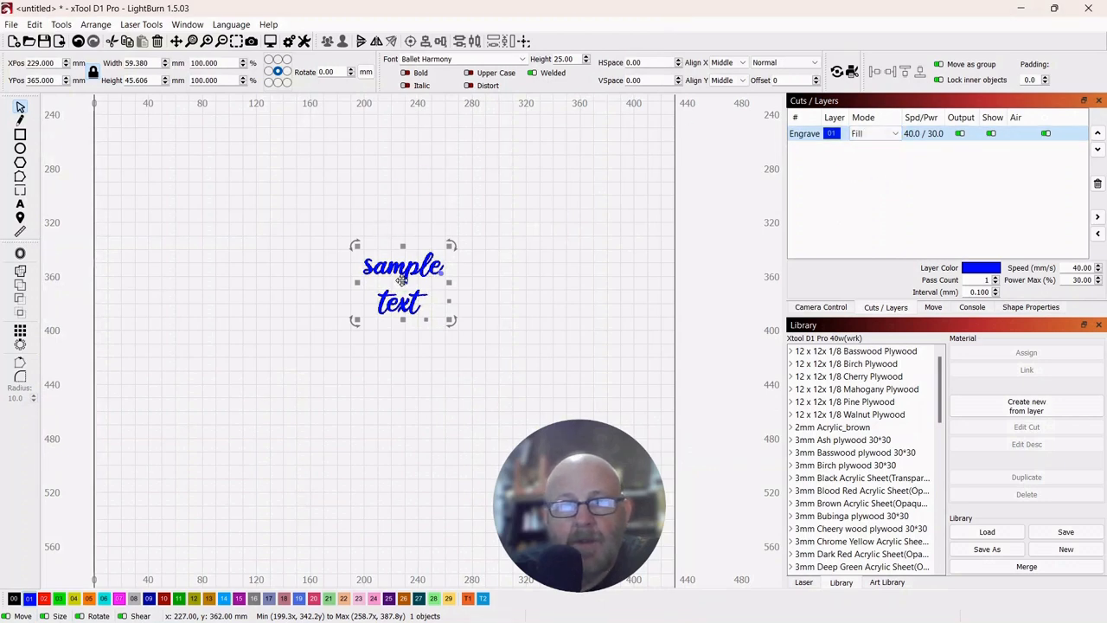
left_click_drag(402, 280, 311, 285)
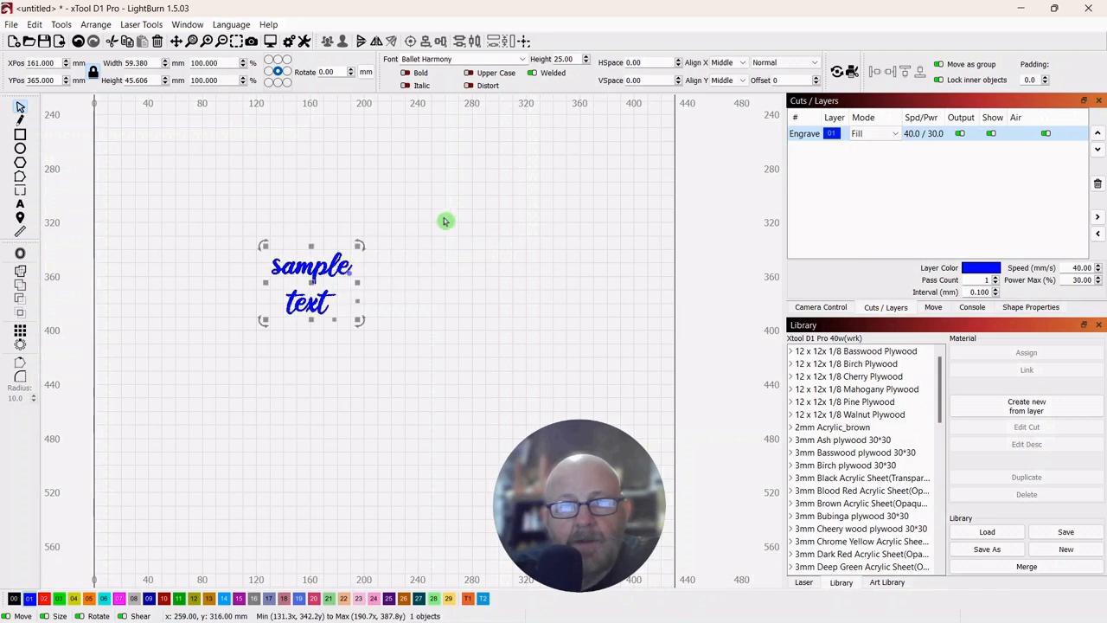